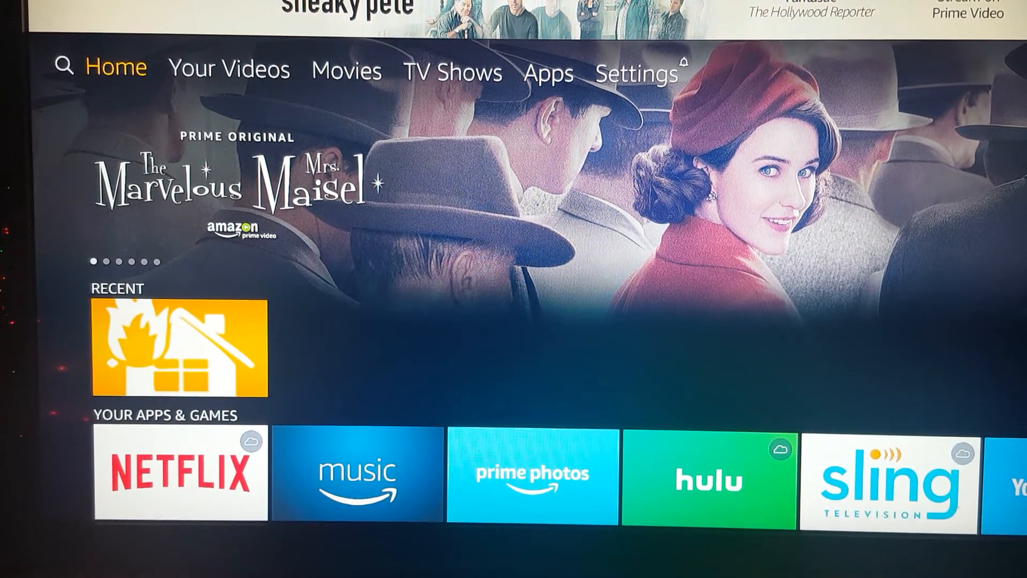
Scroll the Fire TV apps row to AppStarter and launch it.
scroll(down, 3)
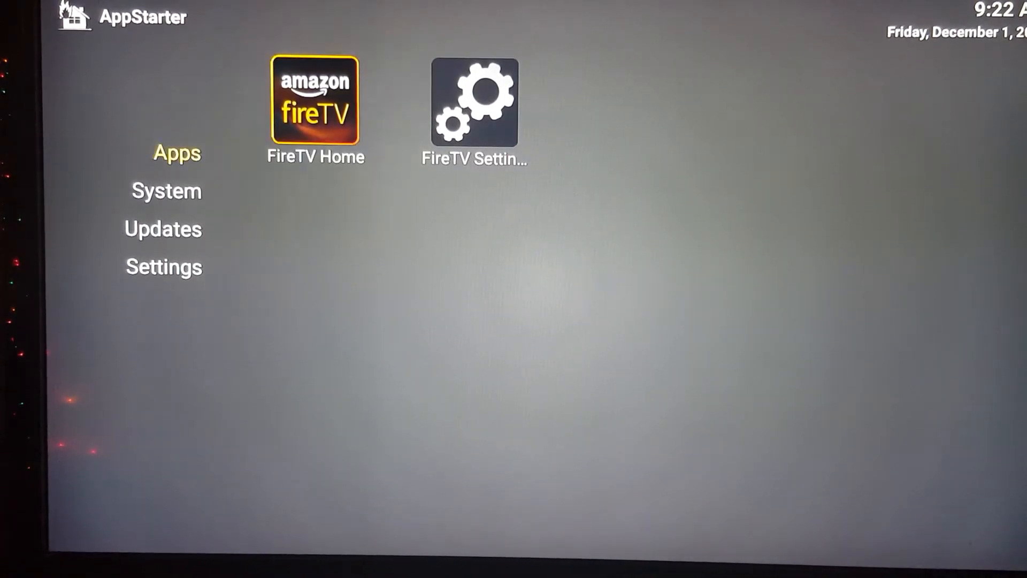
Go to System, then Updates, to list AppStarter v4.0.0 plus Kodi and SPMC.
click(165, 187)
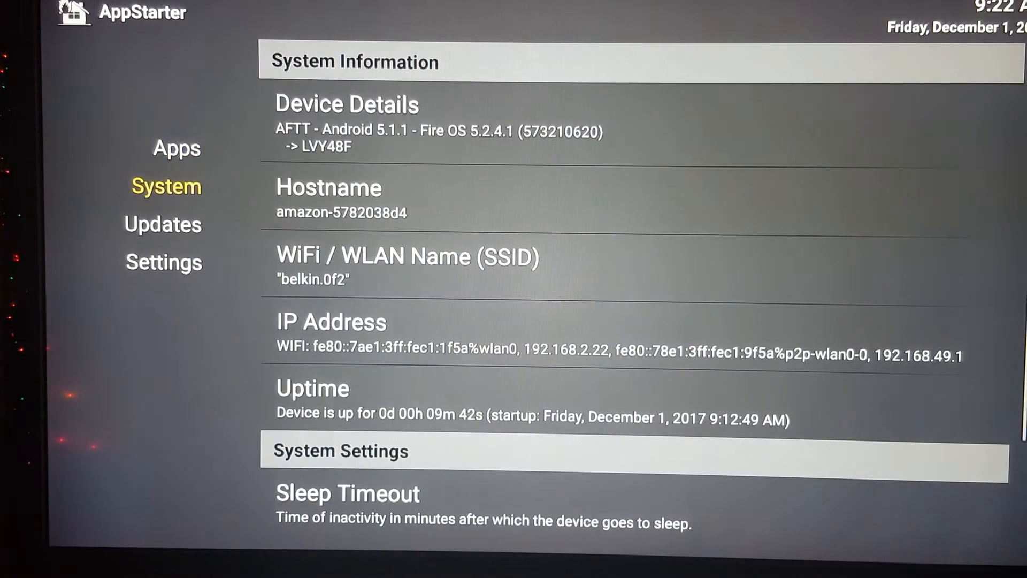
click(162, 224)
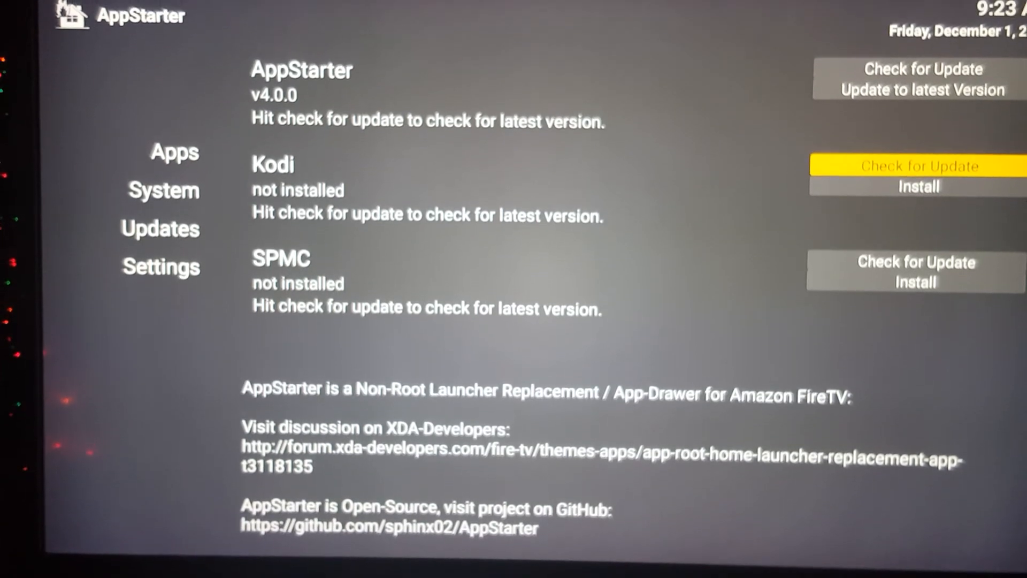
Check Kodi for updates, then install the newer v17.6 to start its download.
click(918, 166)
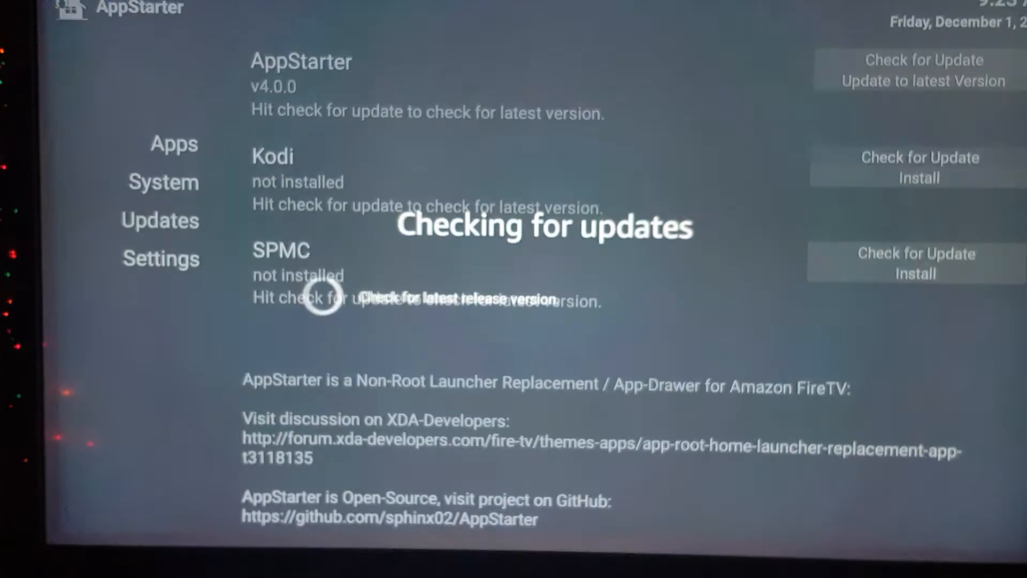
click(917, 164)
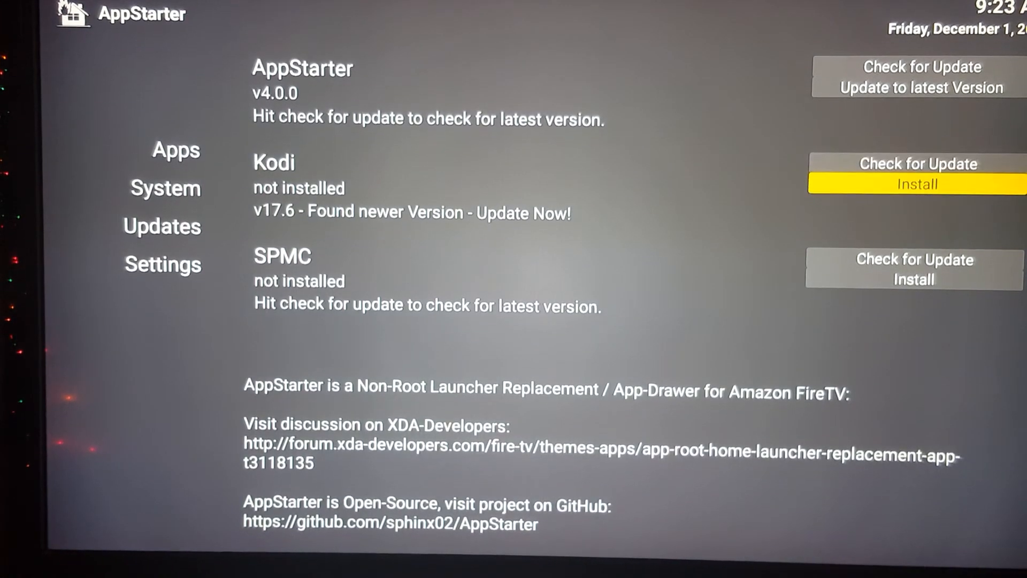
click(916, 184)
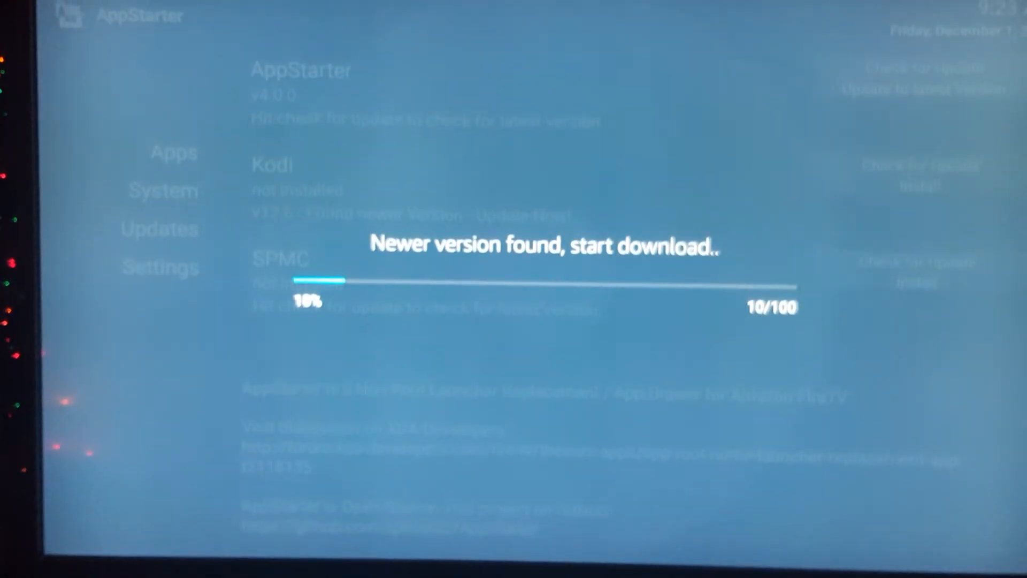